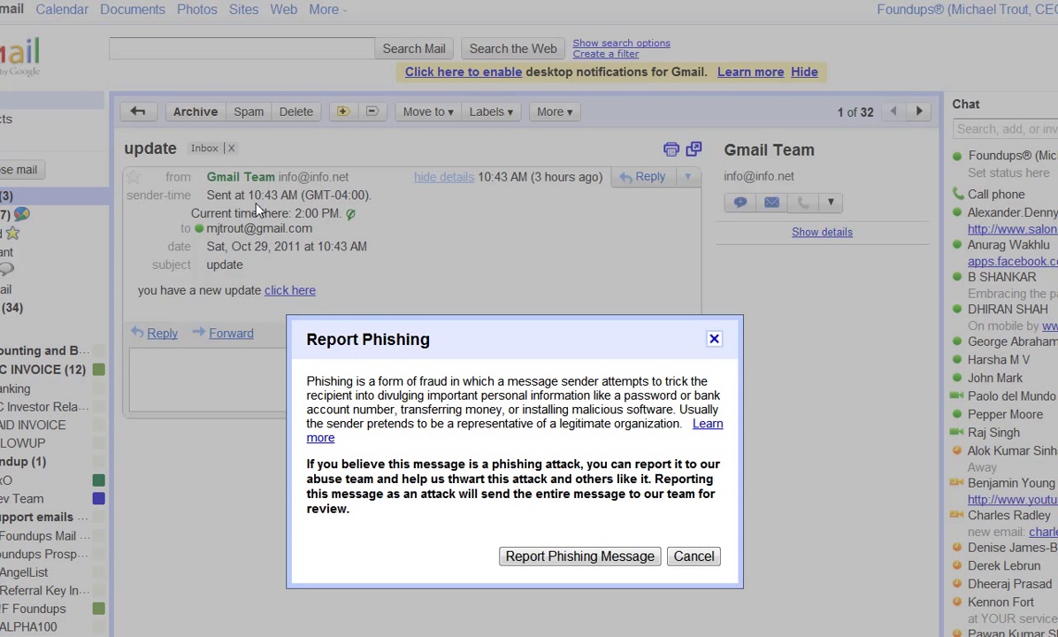
mouse_move(259, 187)
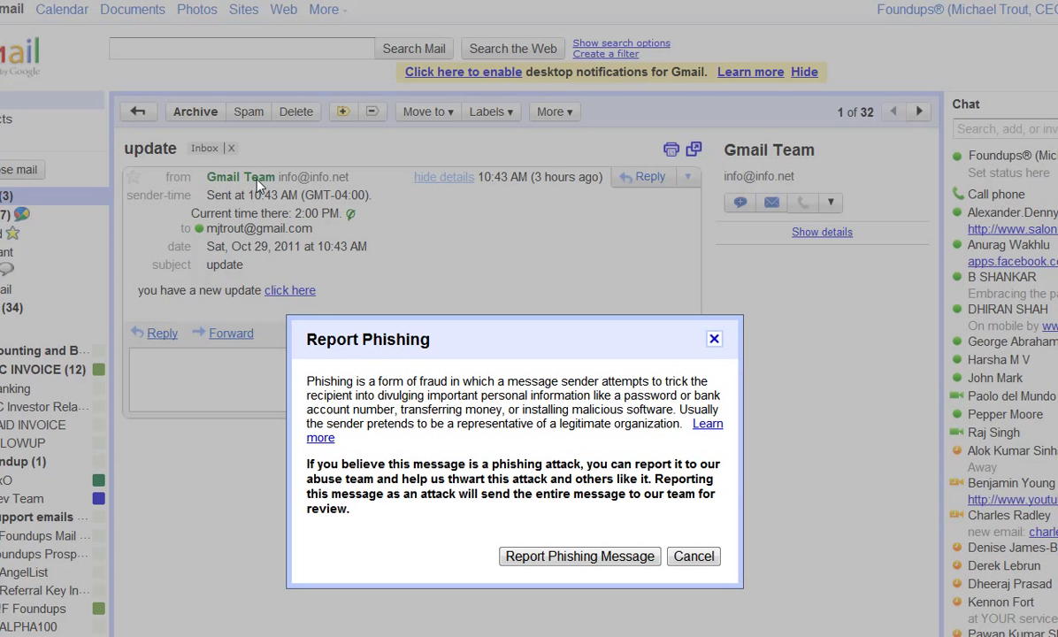
mouse_move(293, 182)
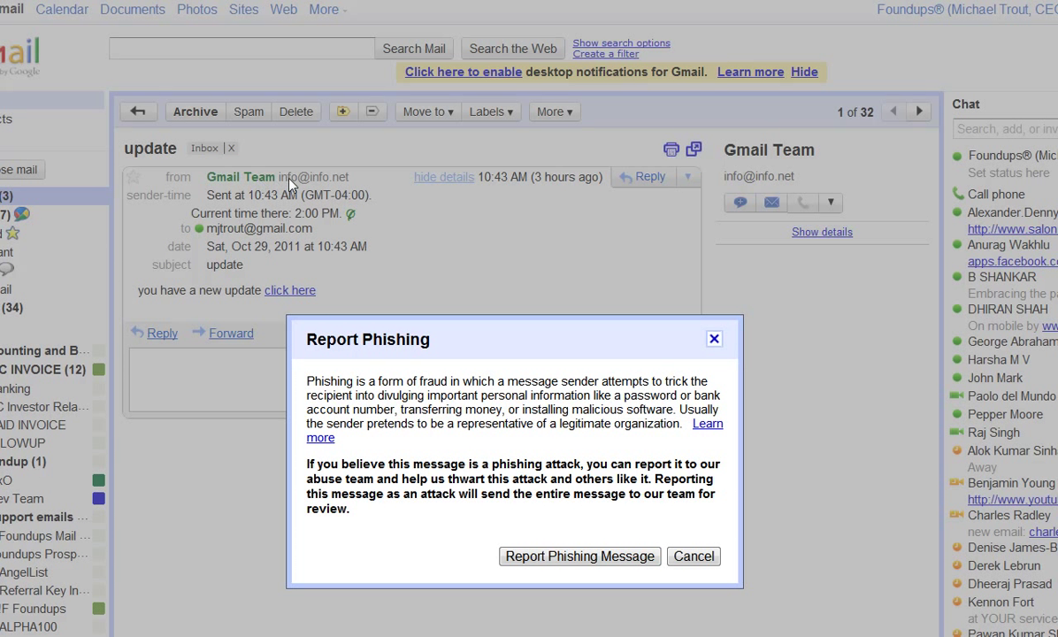
mouse_move(281, 312)
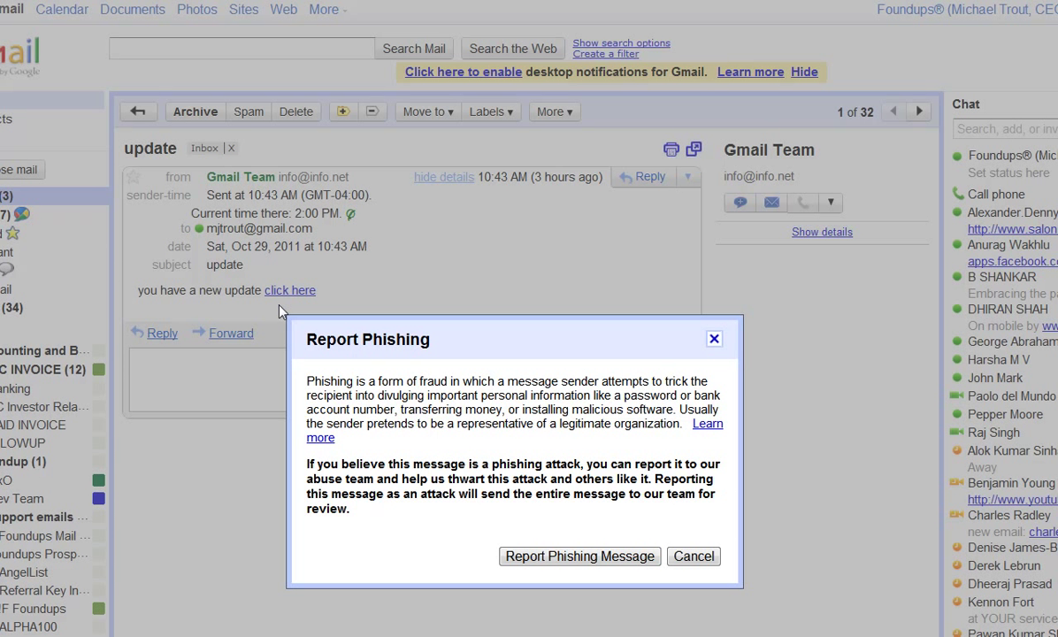
mouse_move(310, 301)
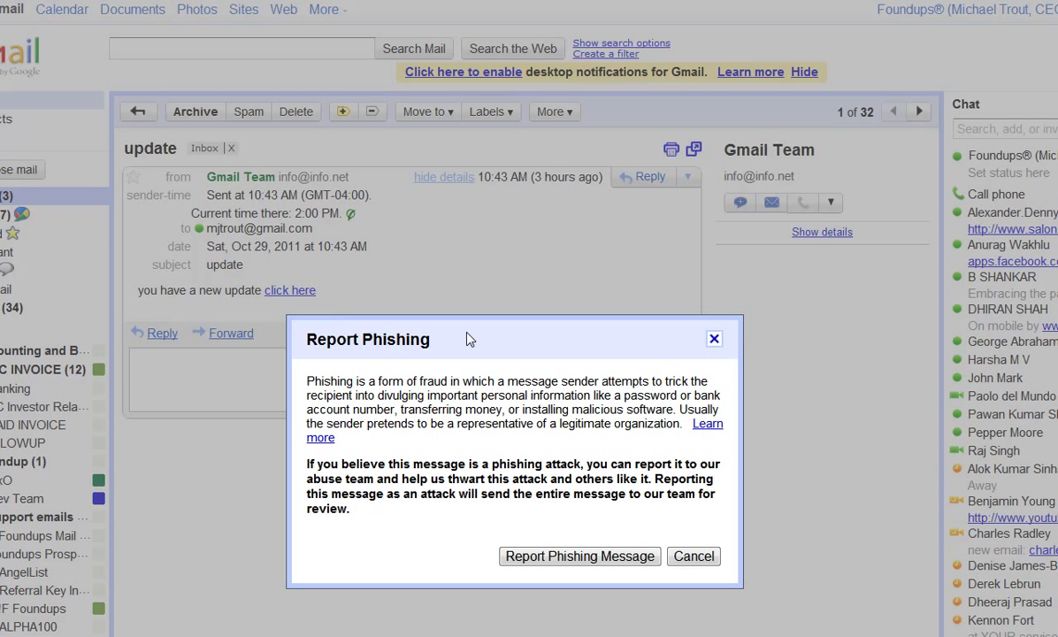
mouse_move(469, 341)
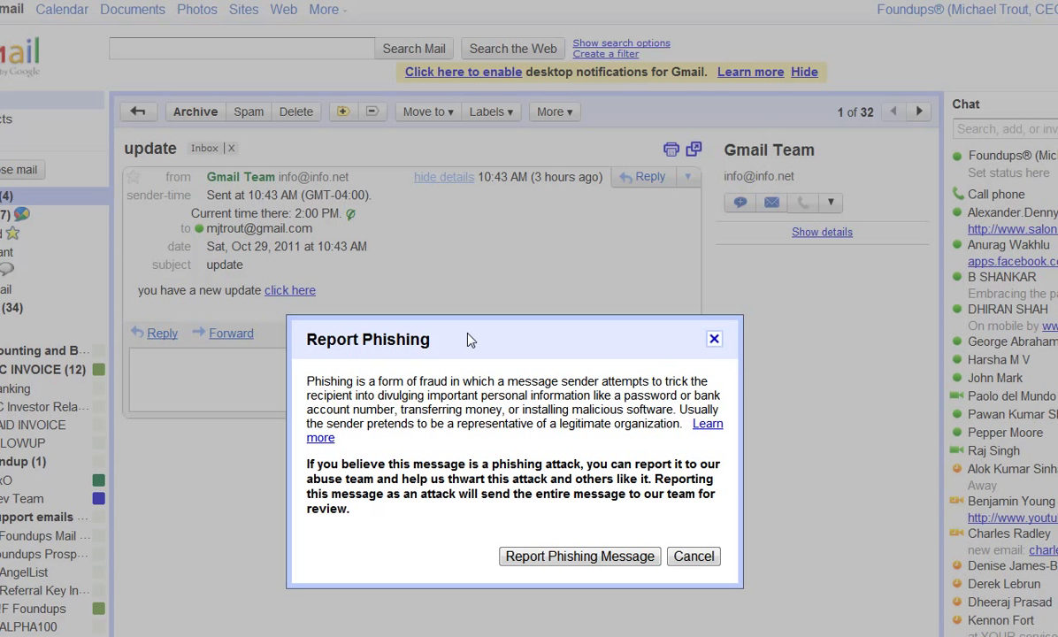
mouse_move(326, 284)
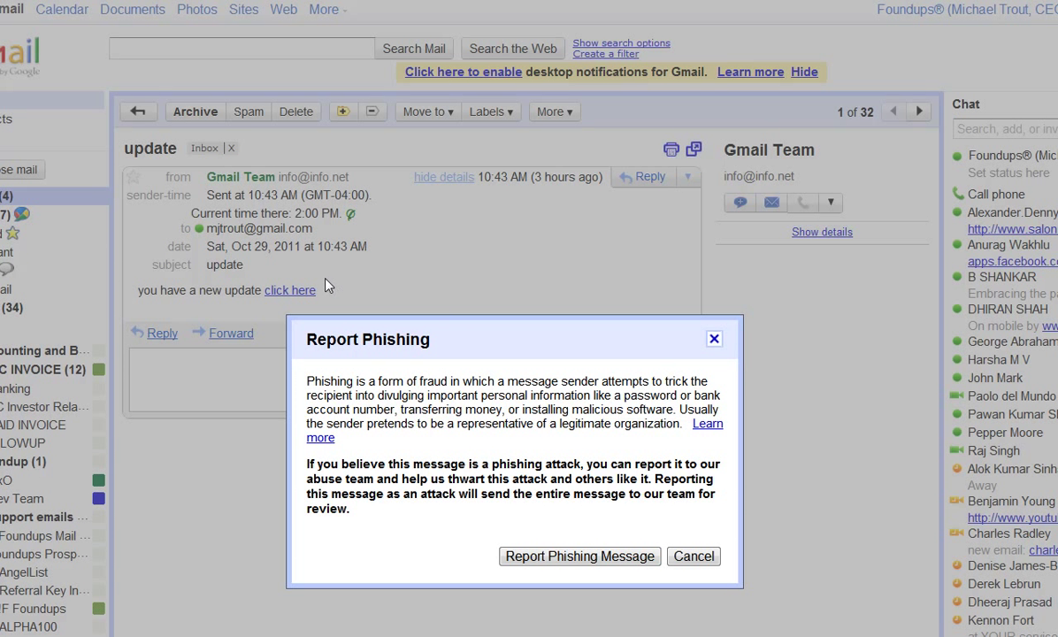
right_click(292, 300)
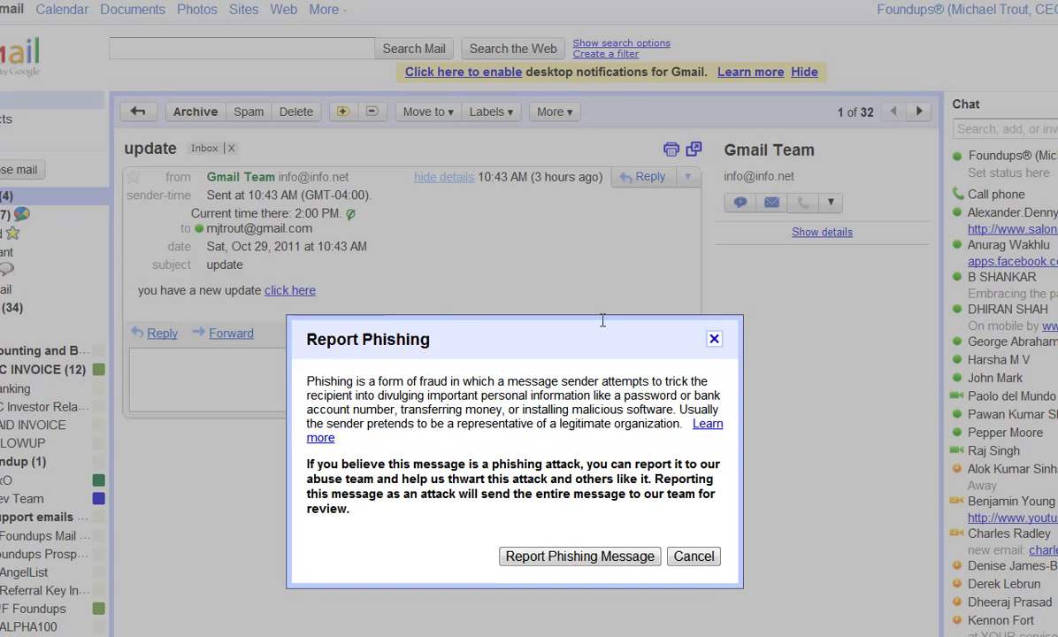
left_click(694, 555)
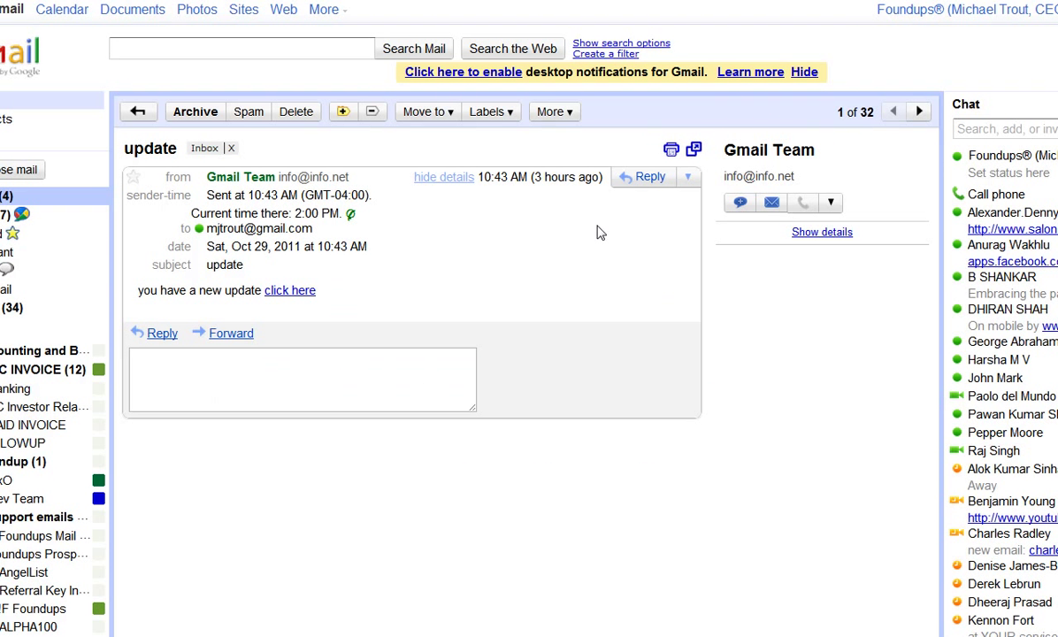
left_click(688, 177)
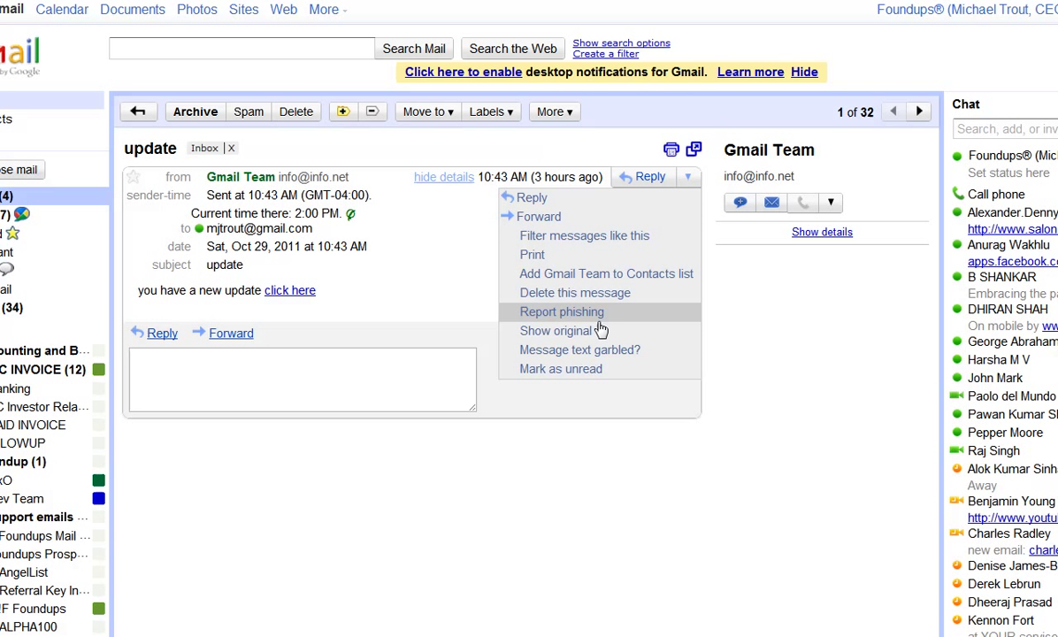
mouse_move(421, 310)
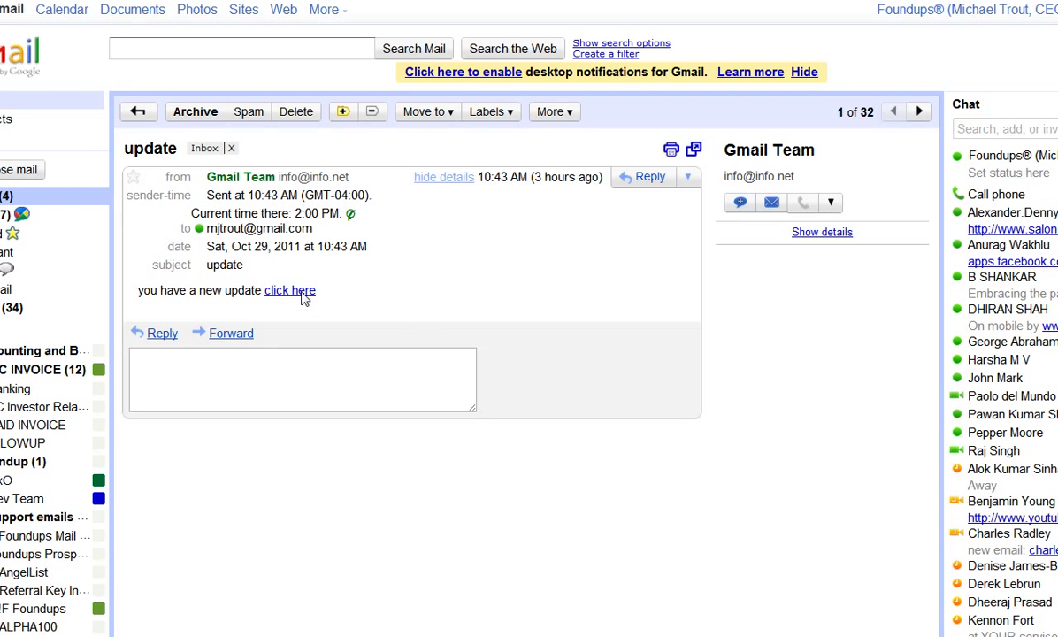
Copy the destination address hidden behind the message's 'click here' link
right_click(290, 290)
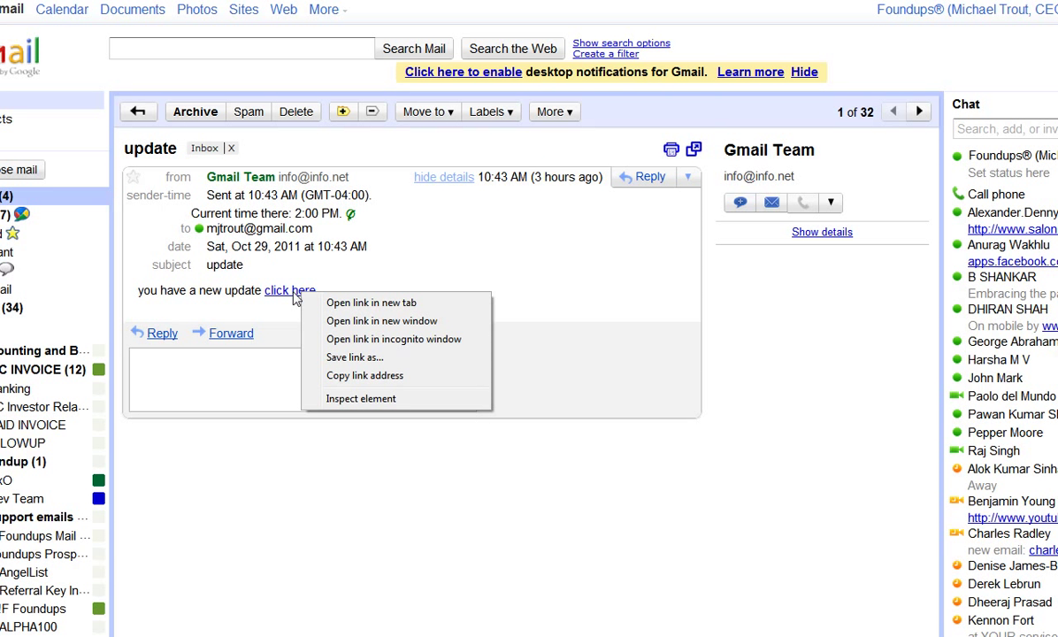
mouse_move(361, 330)
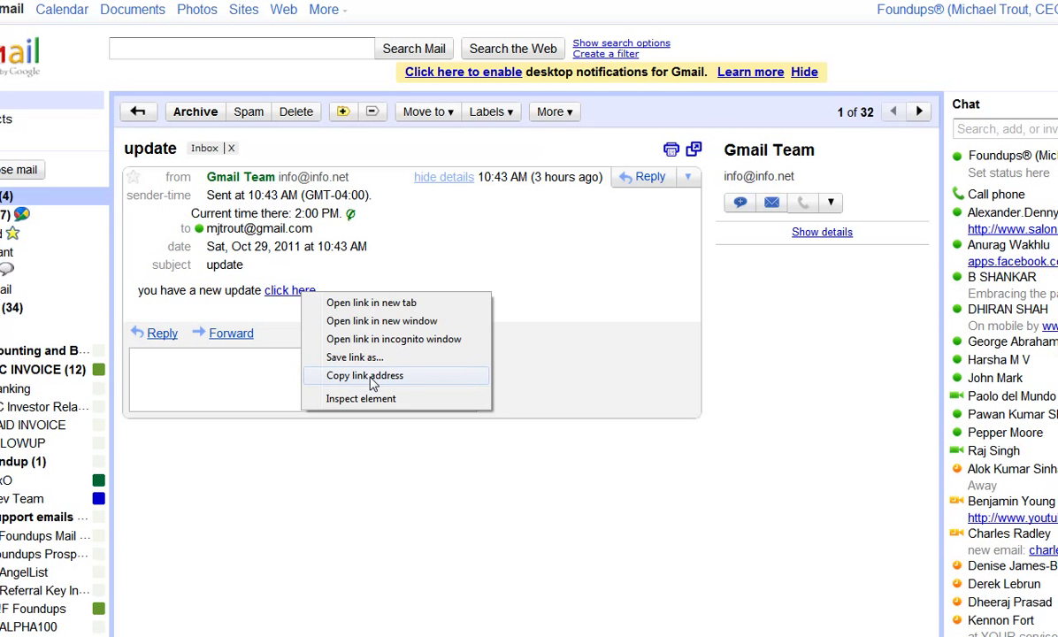
left_click(364, 375)
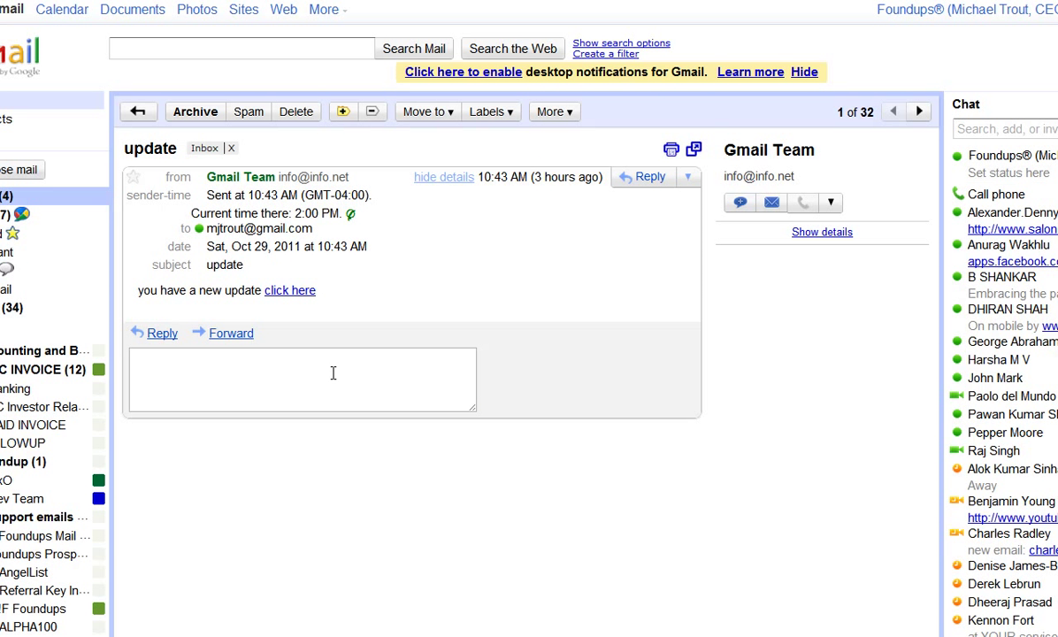
left_click(154, 333)
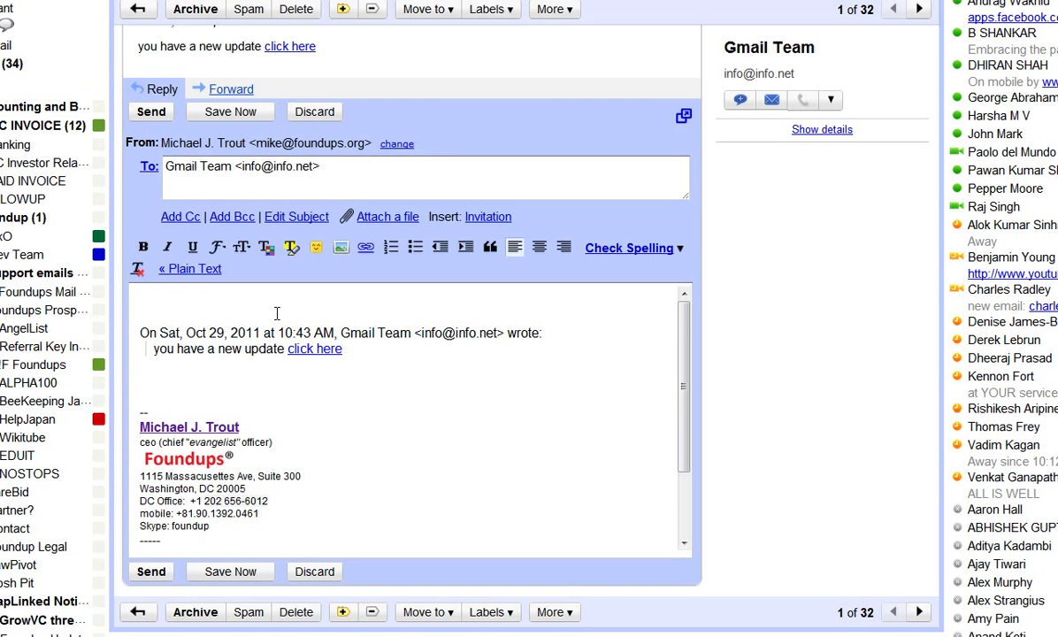
right_click(277, 313)
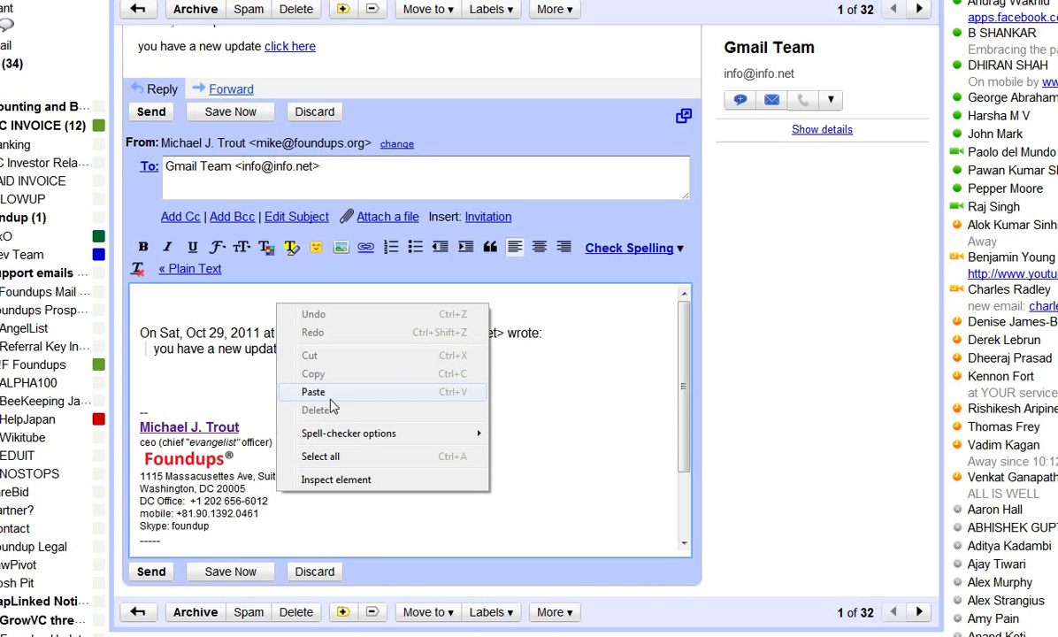
left_click(313, 392)
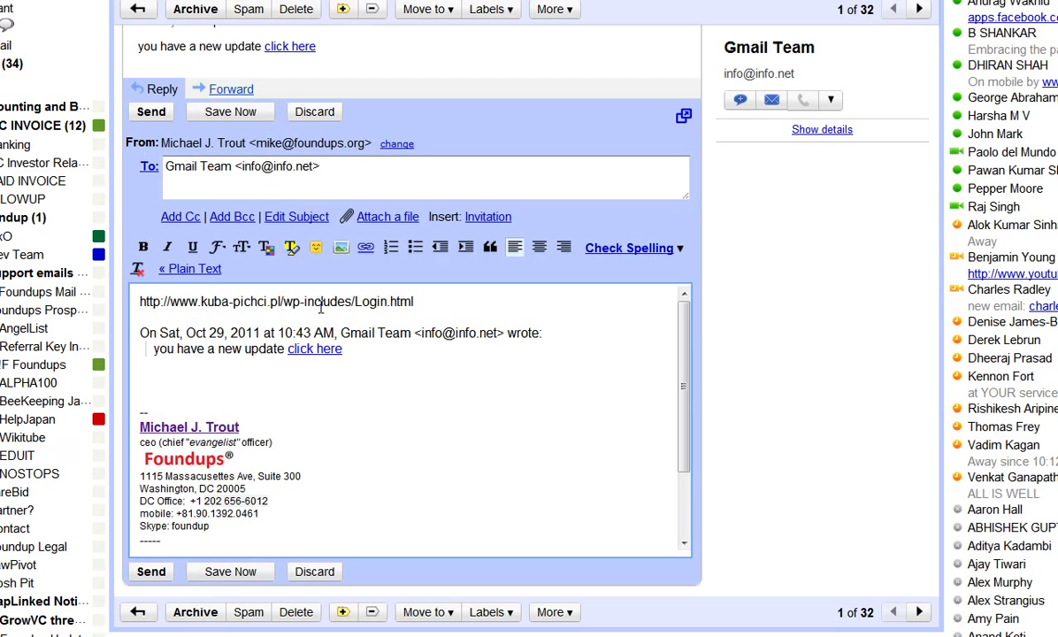
mouse_move(470, 348)
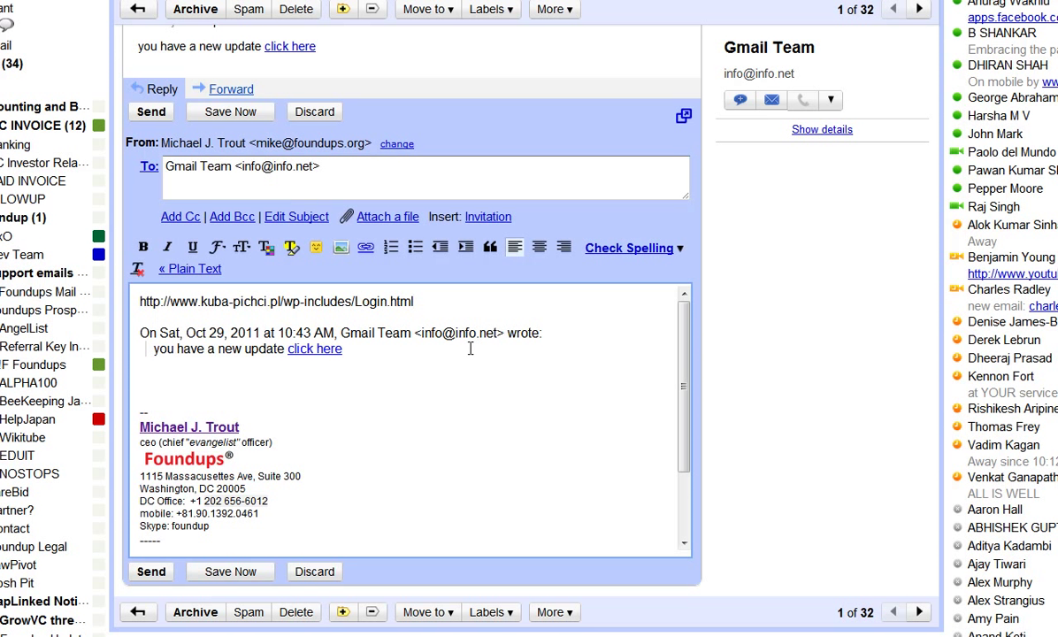
Enlarge the pasted link address to Huge text size
double_click(275, 302)
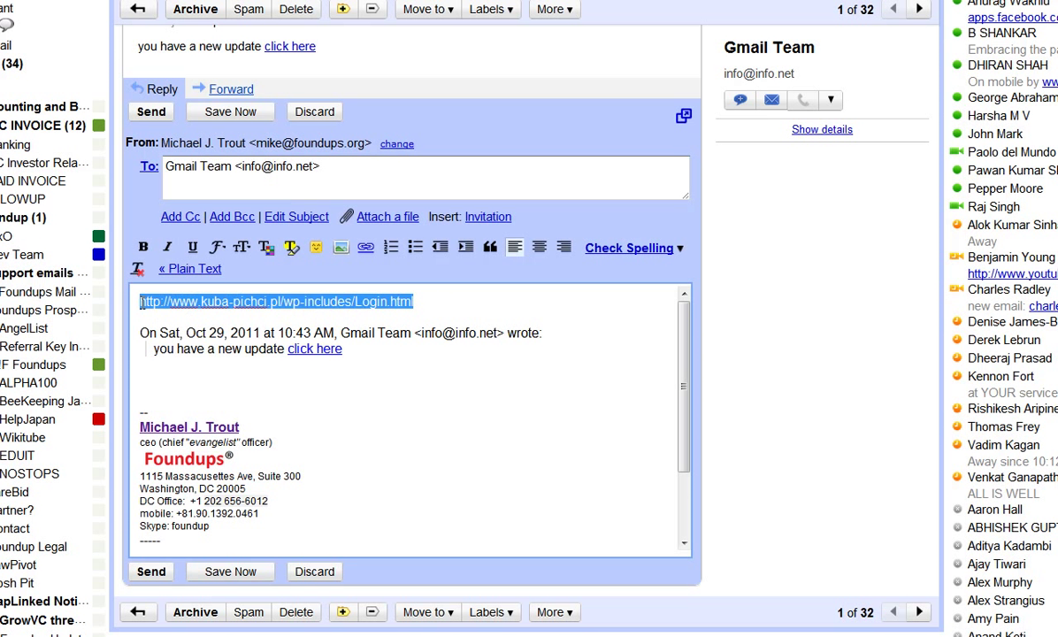
mouse_move(267, 246)
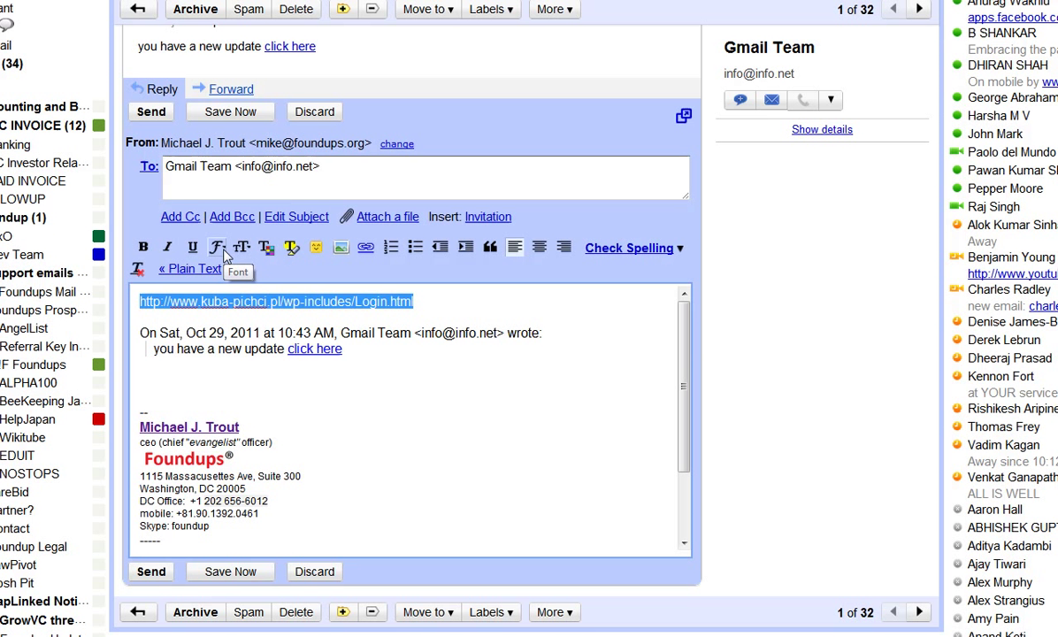
left_click(242, 248)
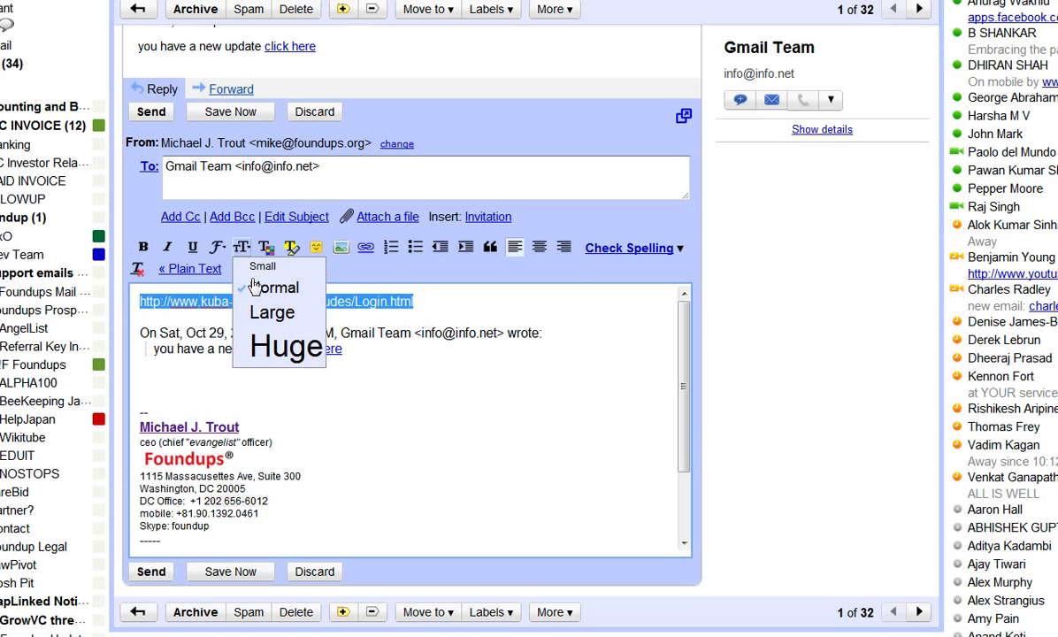
left_click(284, 347)
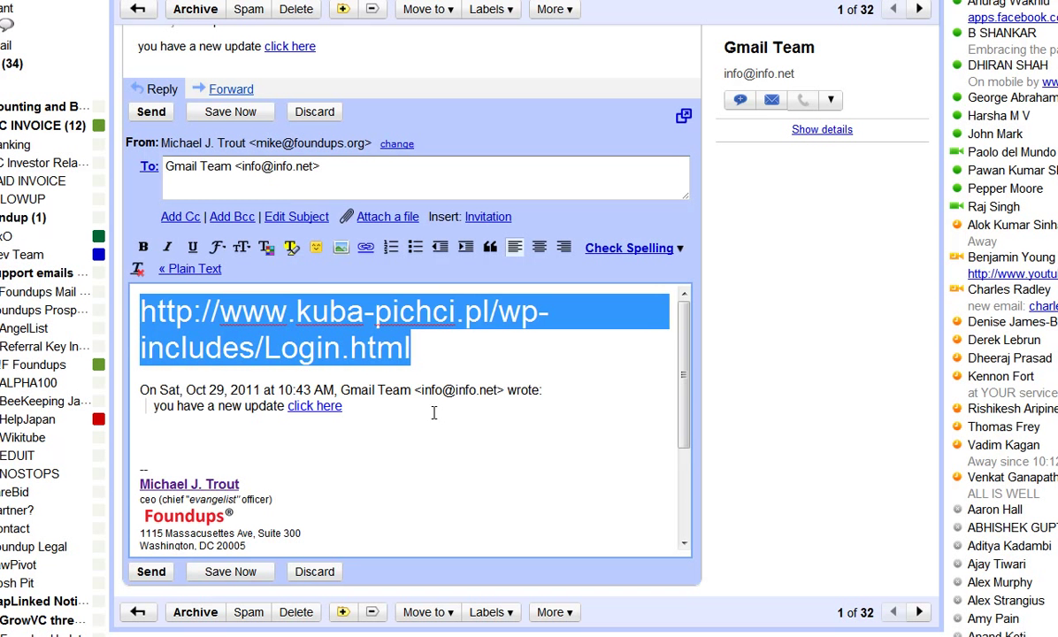
left_click(138, 435)
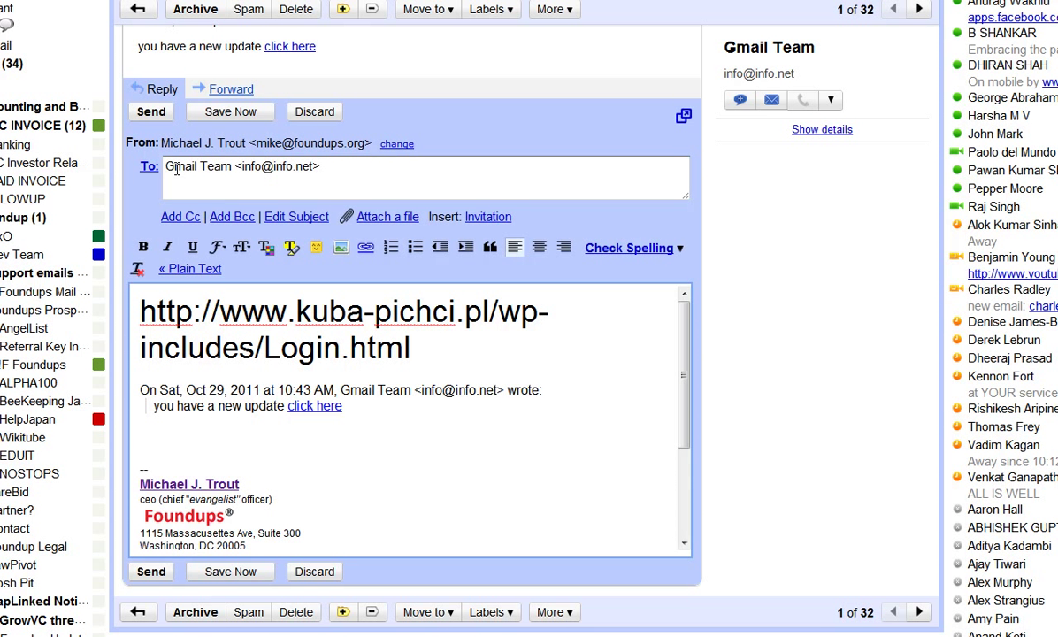
Single out the info.net domain in the reply's recipient address and bring up its options
double_click(181, 166)
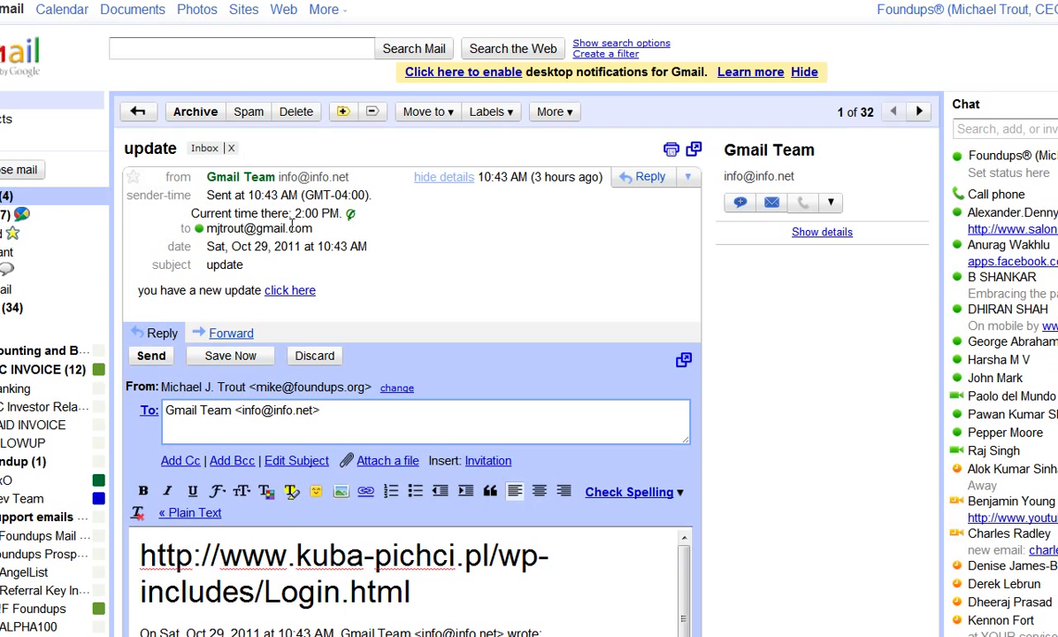
mouse_move(360, 306)
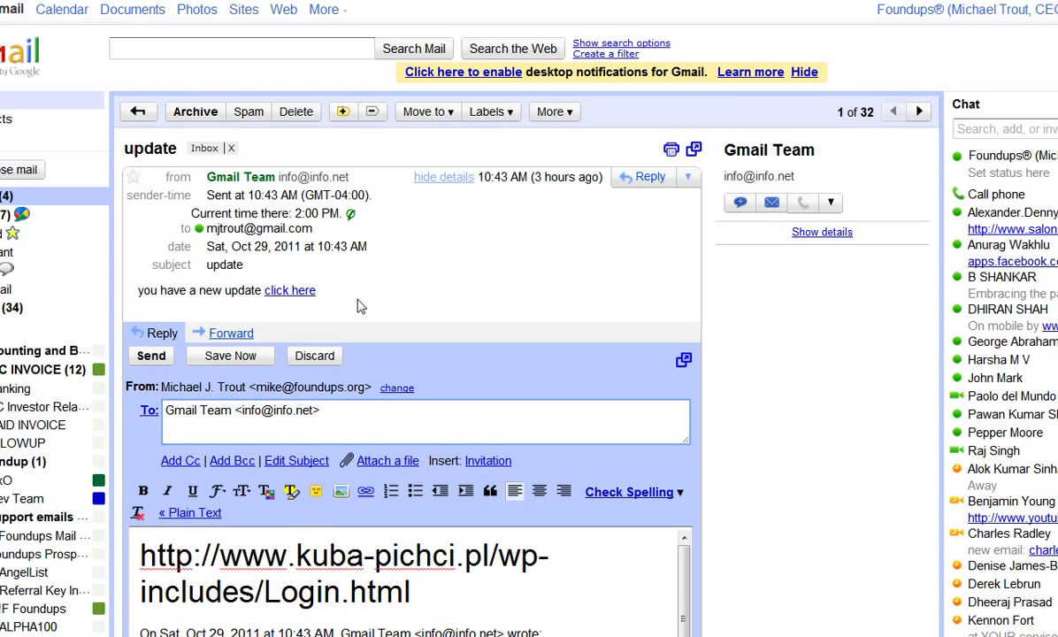
left_click(287, 411)
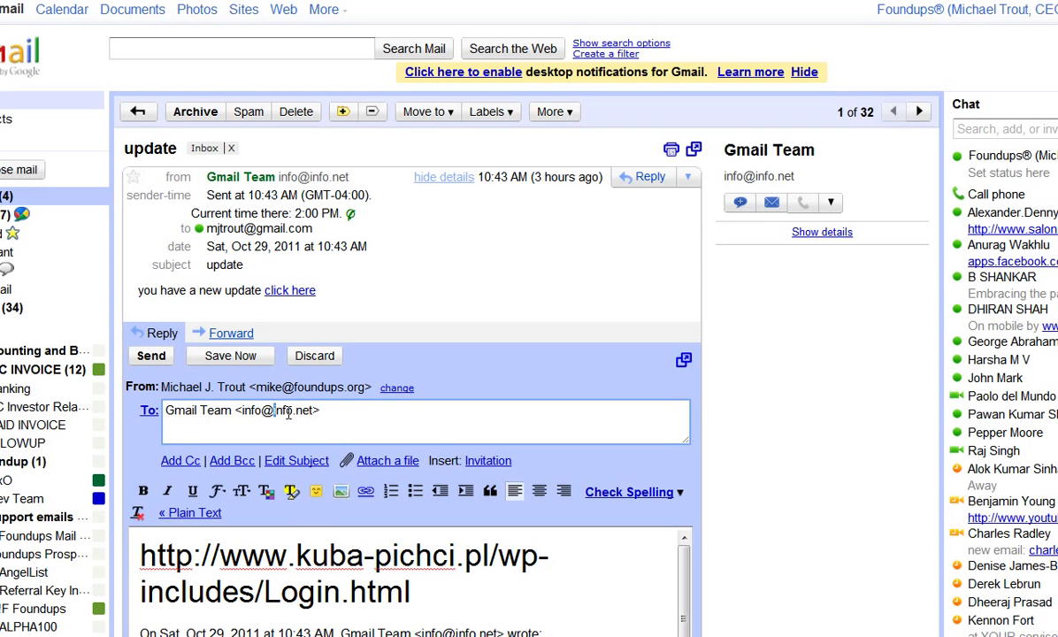
right_click(292, 409)
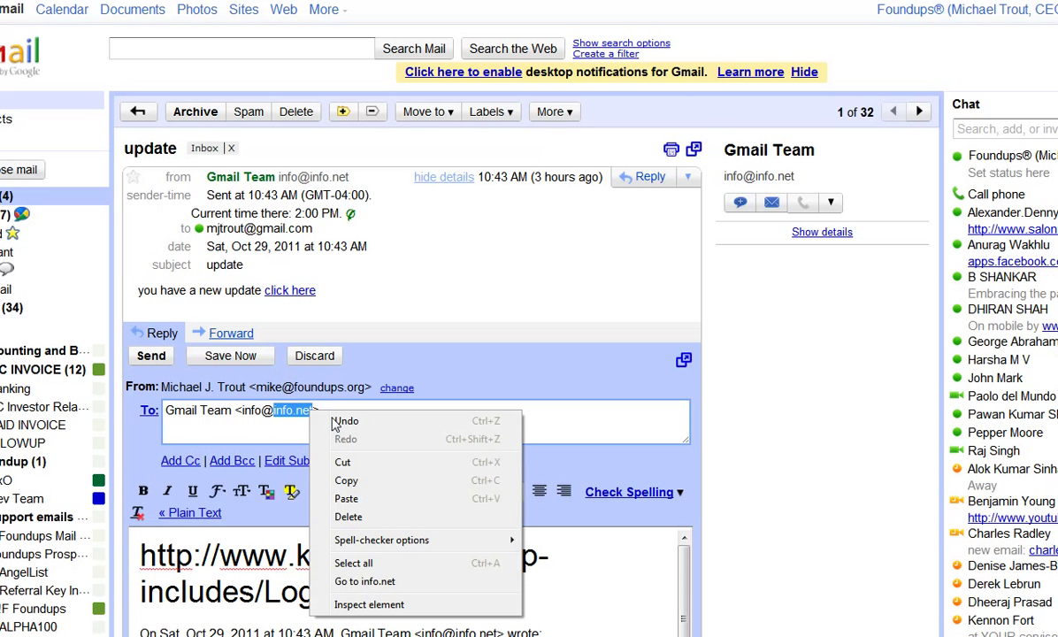
mouse_move(376, 481)
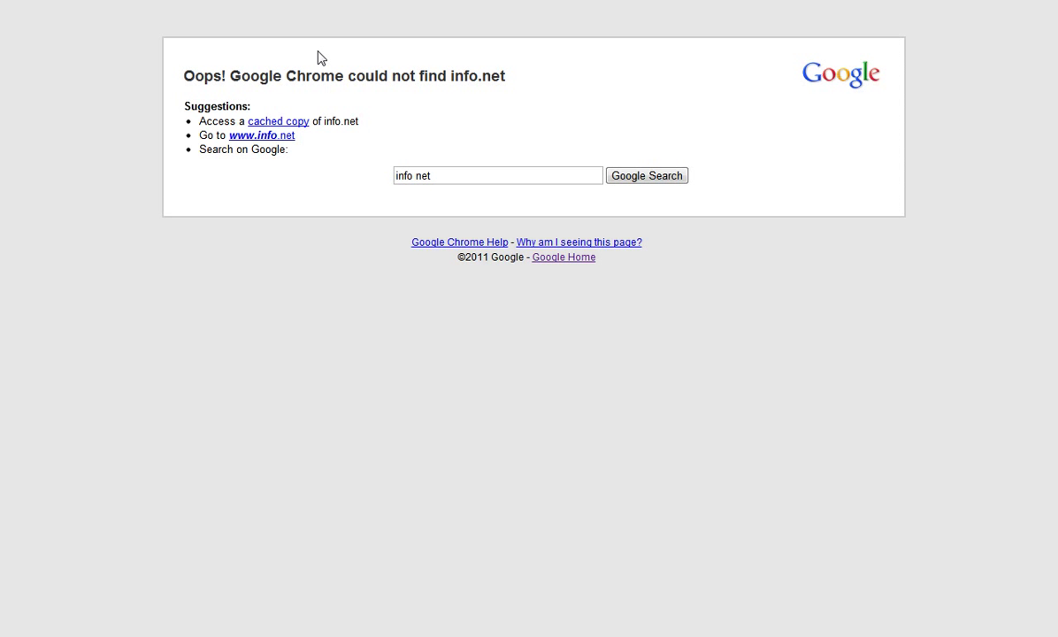
mouse_move(349, 55)
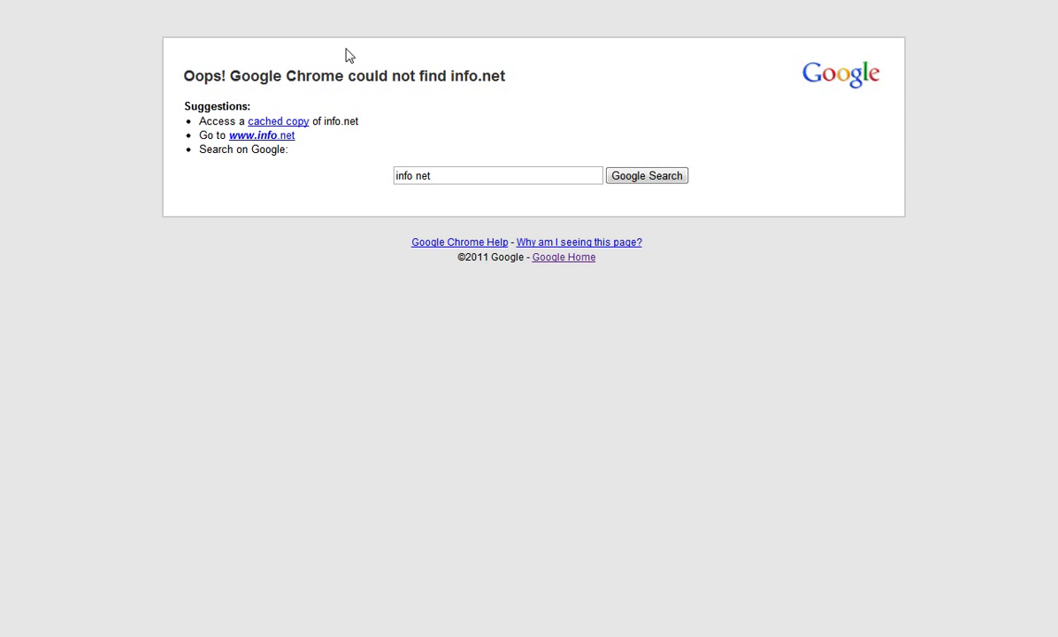
mouse_move(301, 142)
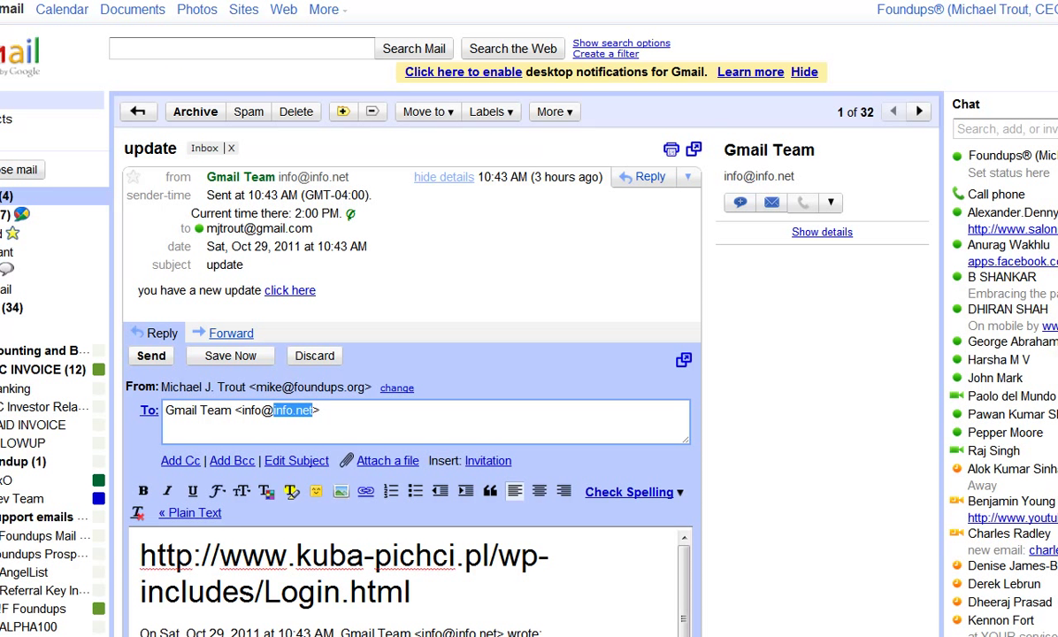
mouse_move(799, 346)
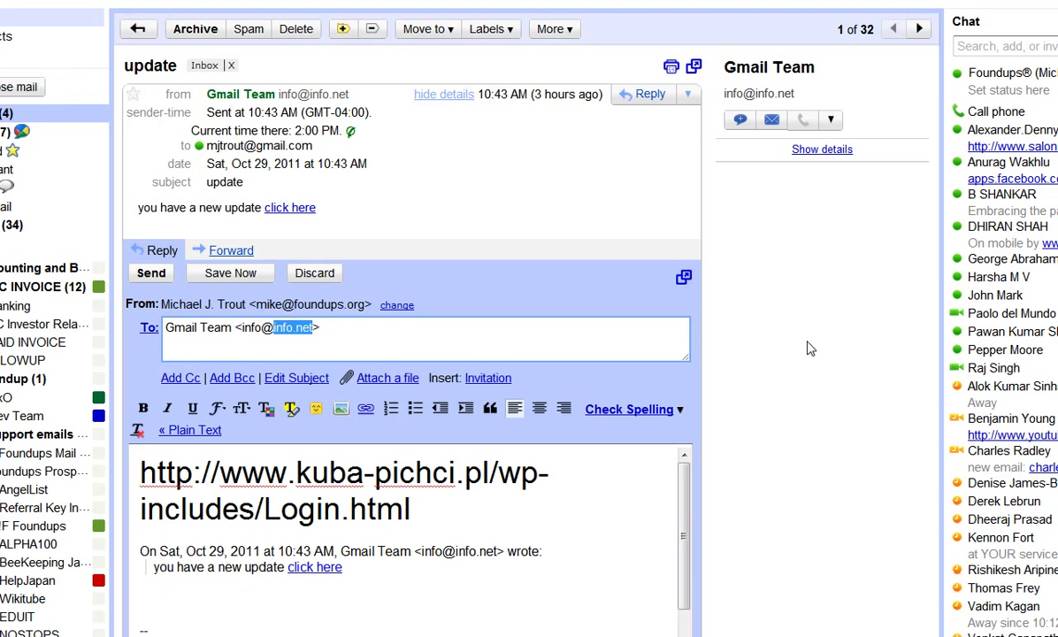
scroll("down", 3)
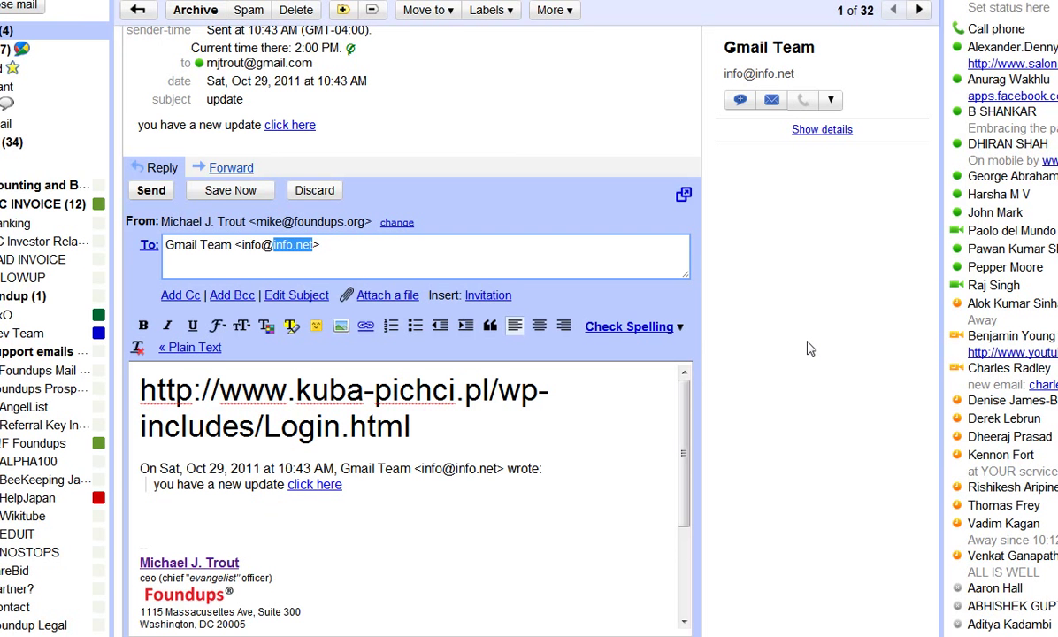